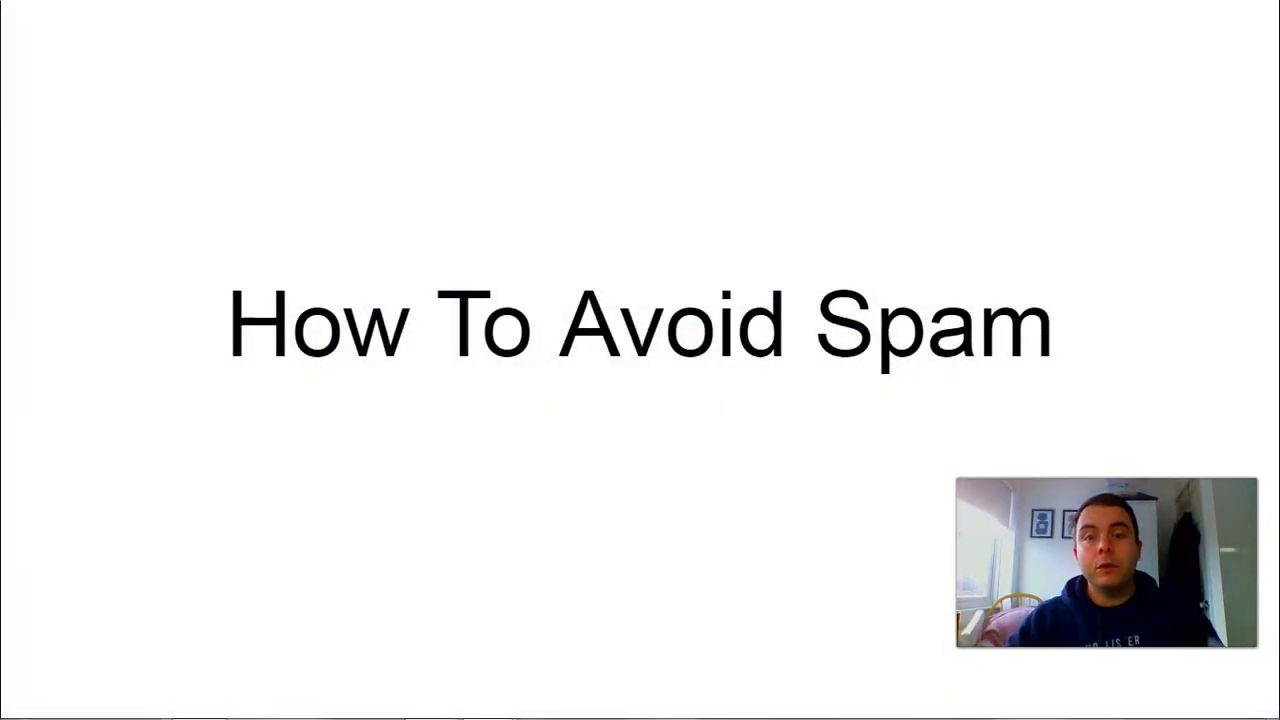
{"action": "mouse_move", "coordinate": [780, 262]}
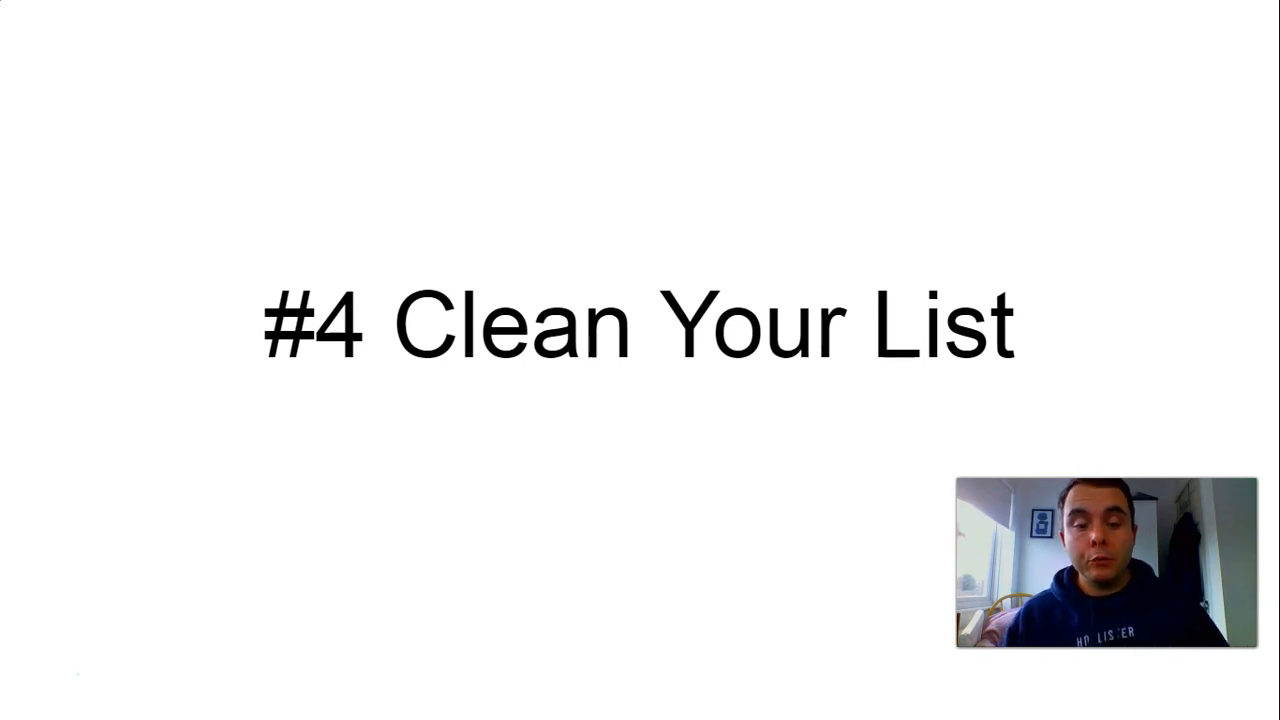
{"action": "mouse_move", "coordinate": [808, 204]}
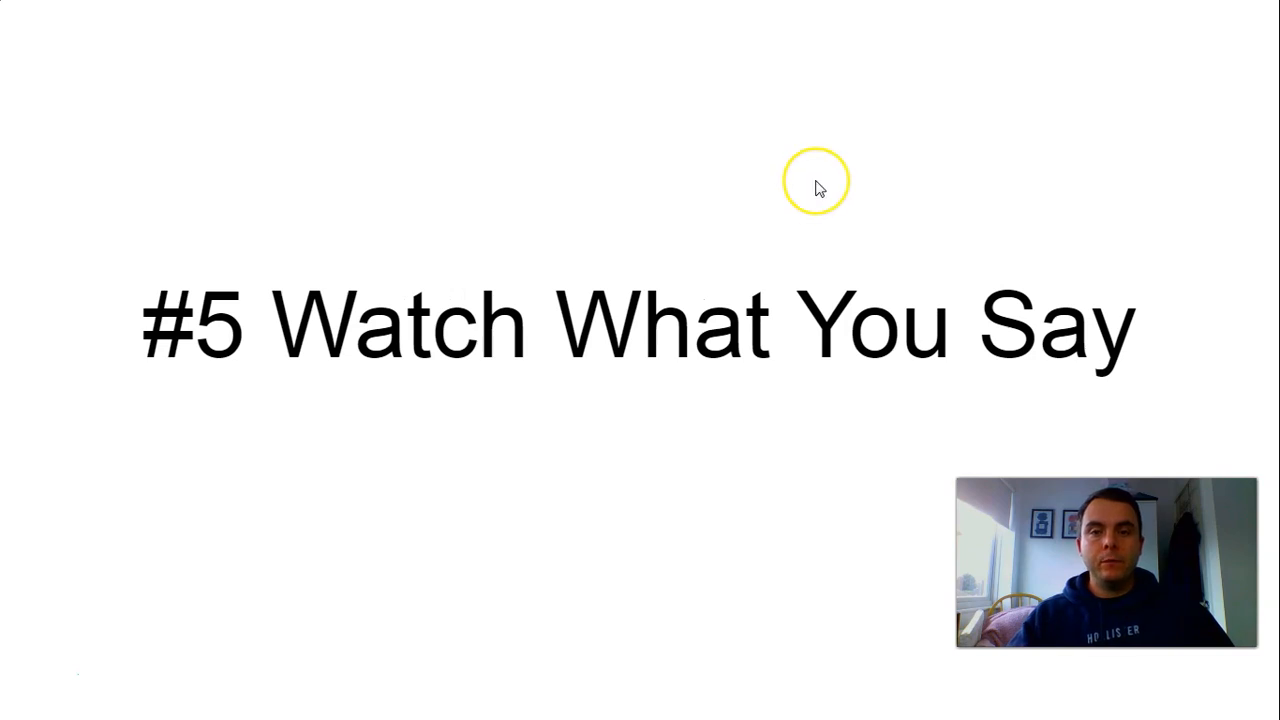
{"action": "mouse_move", "coordinate": [818, 188]}
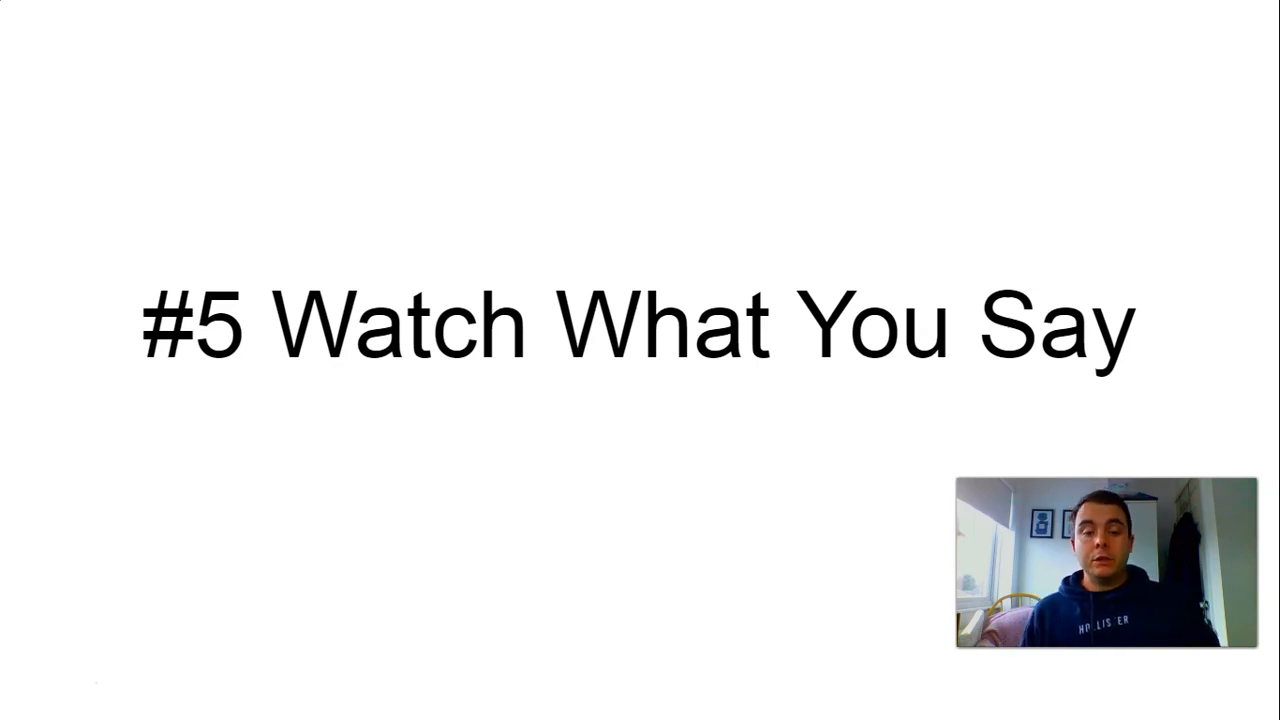
{"action": "mouse_move", "coordinate": [820, 188]}
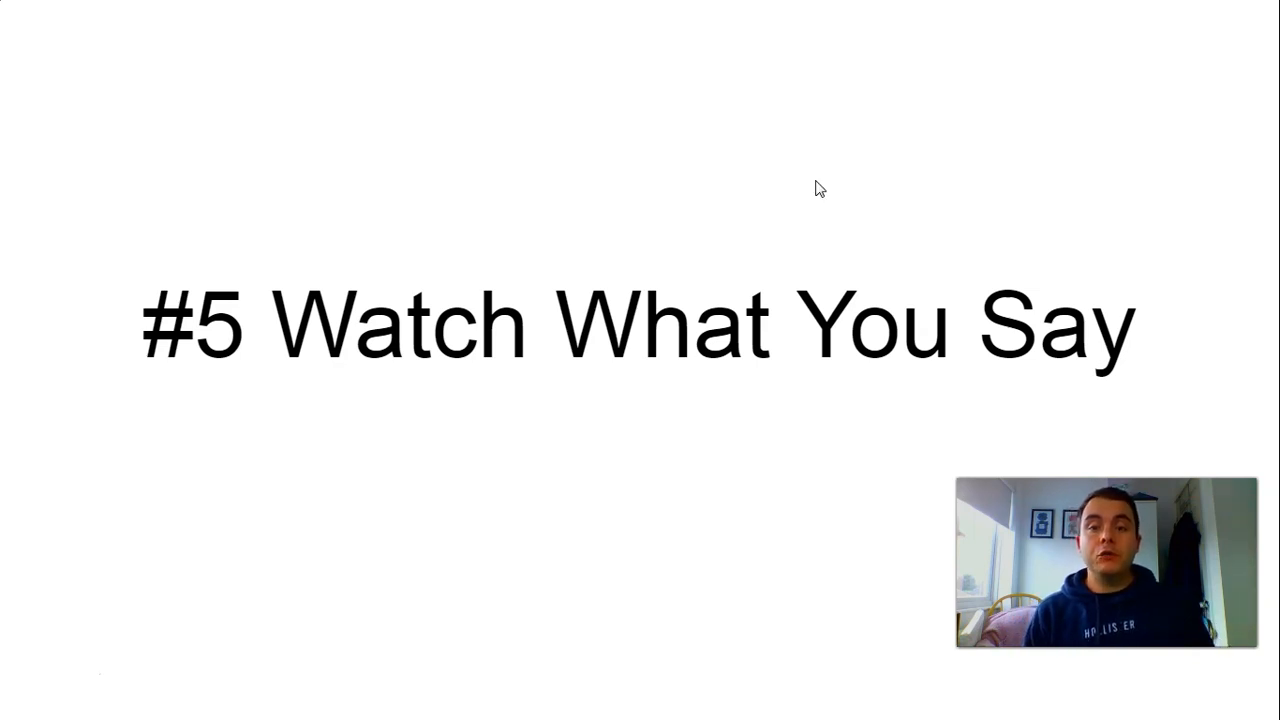